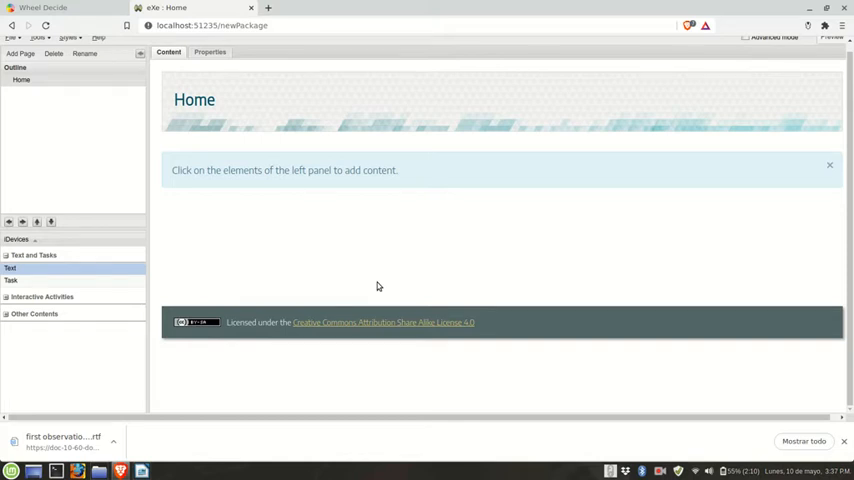
- Switch from eXeLearning to the Wheel Decide browser tab
{"action": "left_click", "coordinate": [42, 8]}
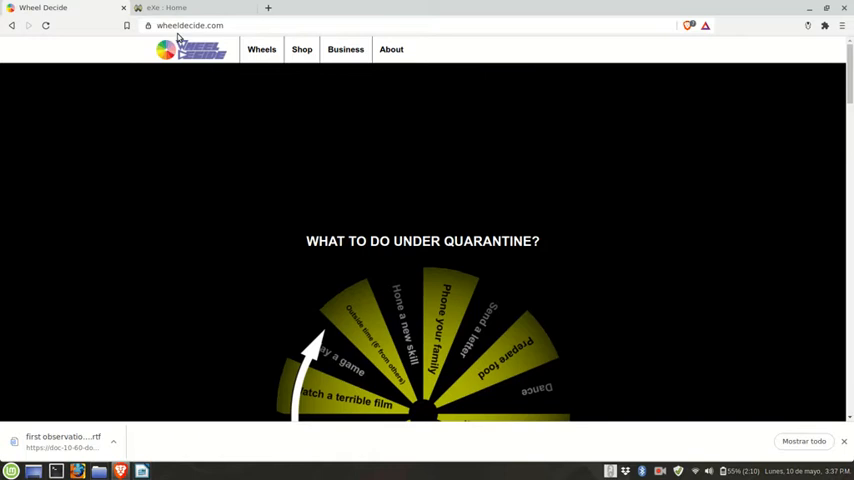
- Spin the example quarantine-activities wheel, landing on Dance
{"action": "scroll", "scroll_direction": "down", "scroll_amount": 3}
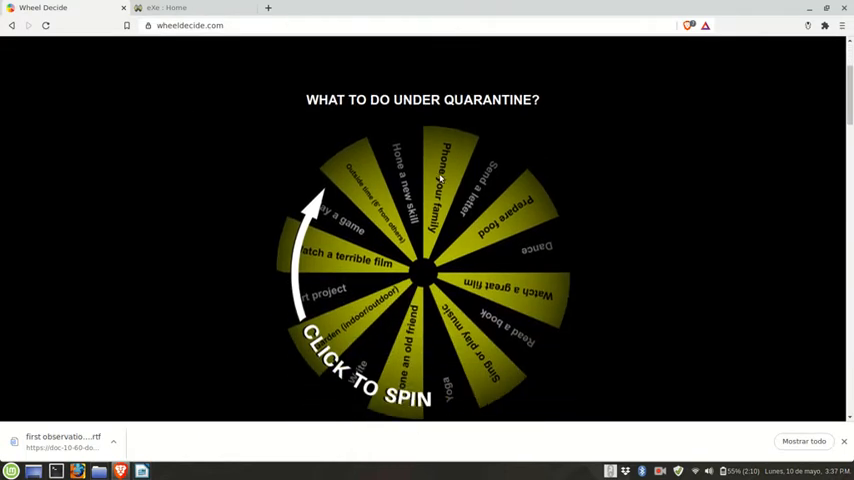
{"action": "scroll", "scroll_direction": "down", "scroll_amount": 3}
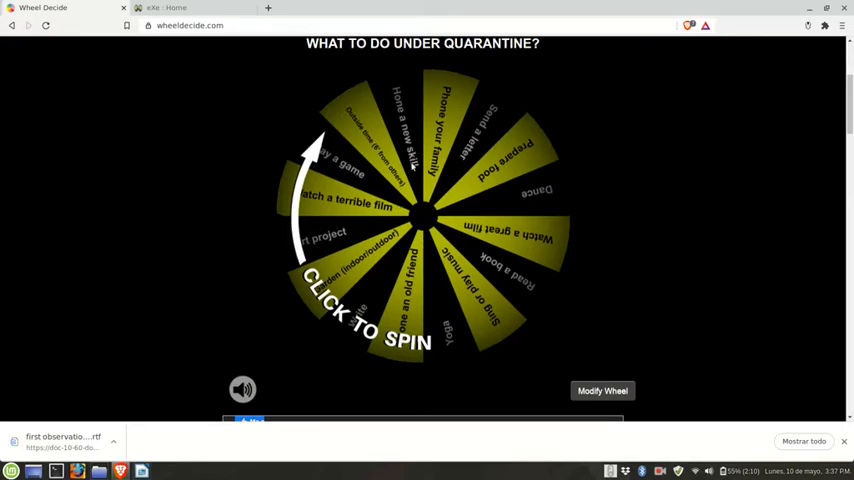
{"action": "mouse_move", "coordinate": [424, 236]}
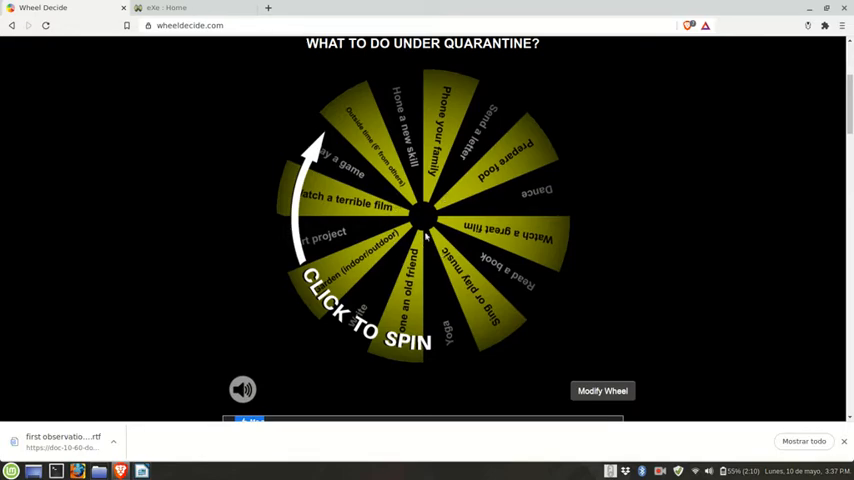
{"action": "left_click", "coordinate": [420, 220]}
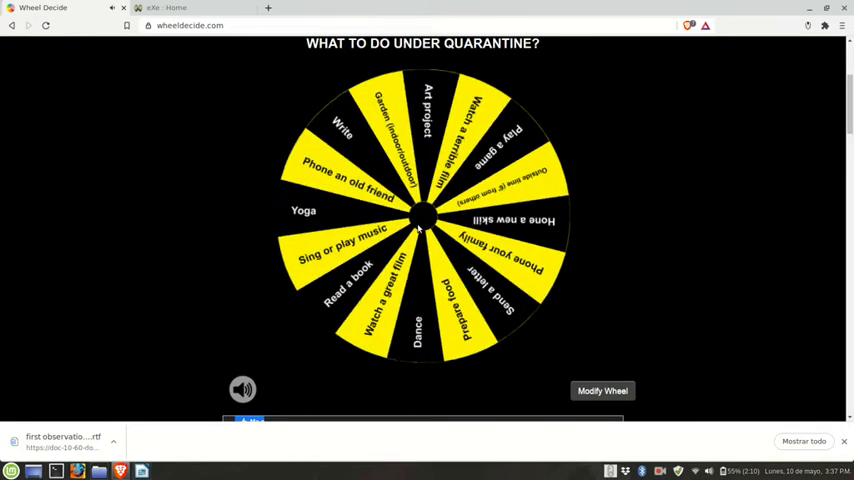
{"action": "left_click", "coordinate": [420, 216]}
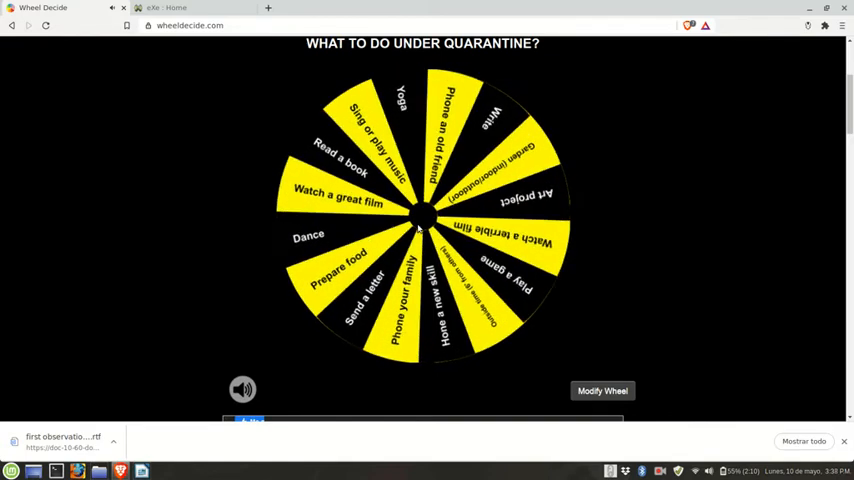
{"action": "left_click", "coordinate": [422, 216]}
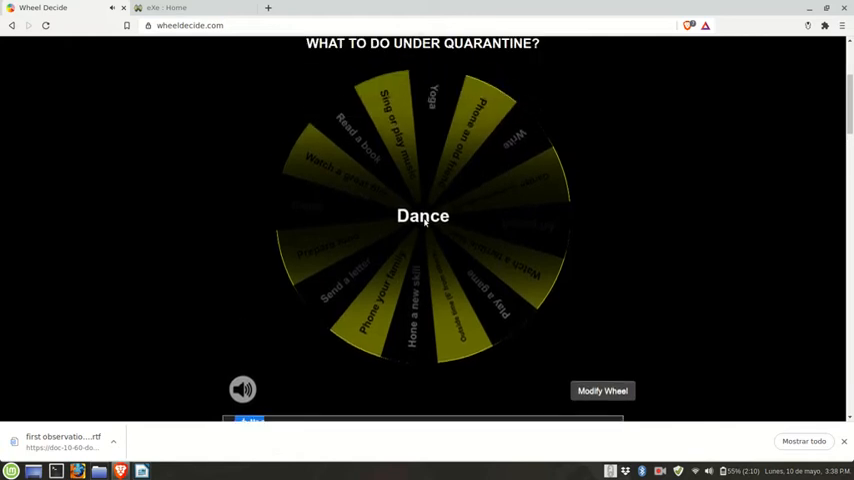
- Scroll down to the Wheel Builder section with its empty choice fields
{"action": "scroll", "scroll_direction": "down", "scroll_amount": 3}
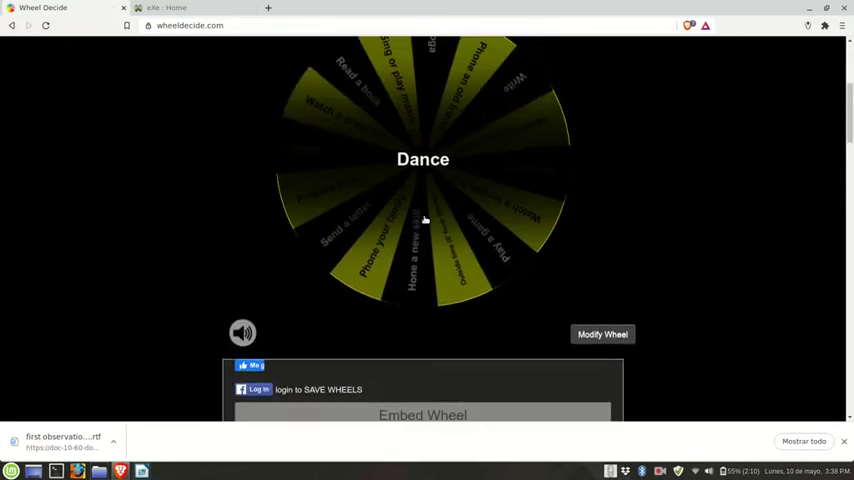
{"action": "scroll", "scroll_direction": "down", "scroll_amount": 3}
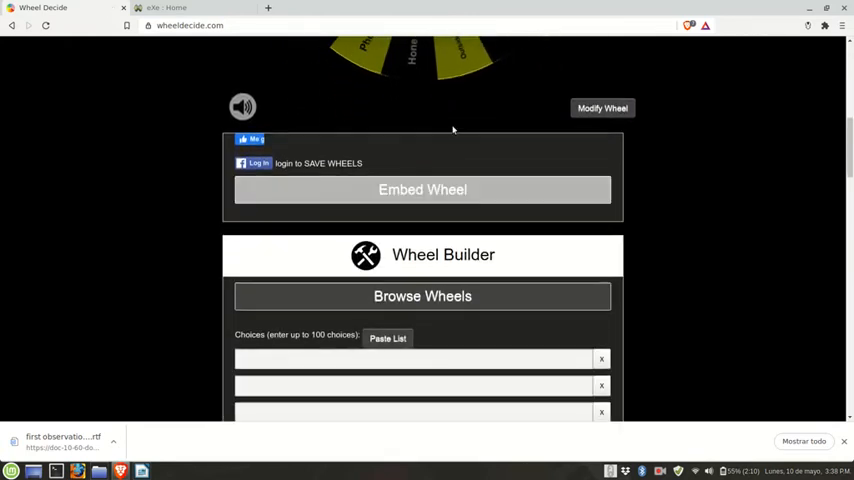
{"action": "scroll", "scroll_direction": "down", "scroll_amount": 3}
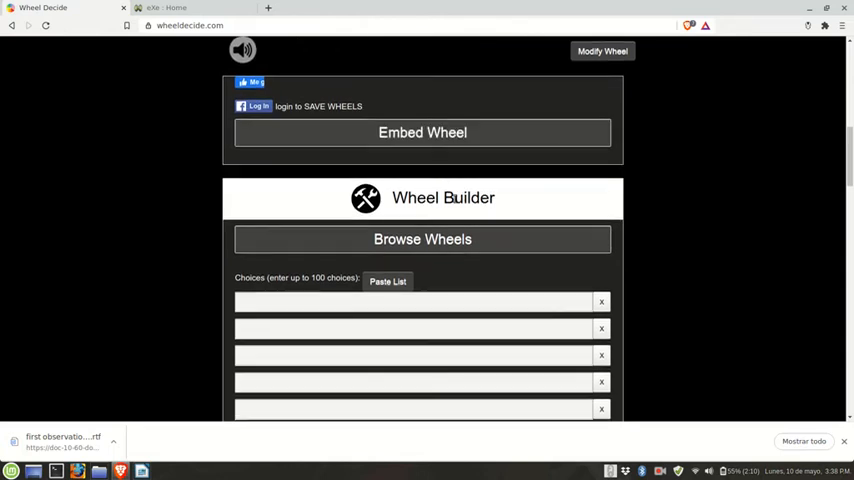
{"action": "scroll", "scroll_direction": "down", "scroll_amount": 3}
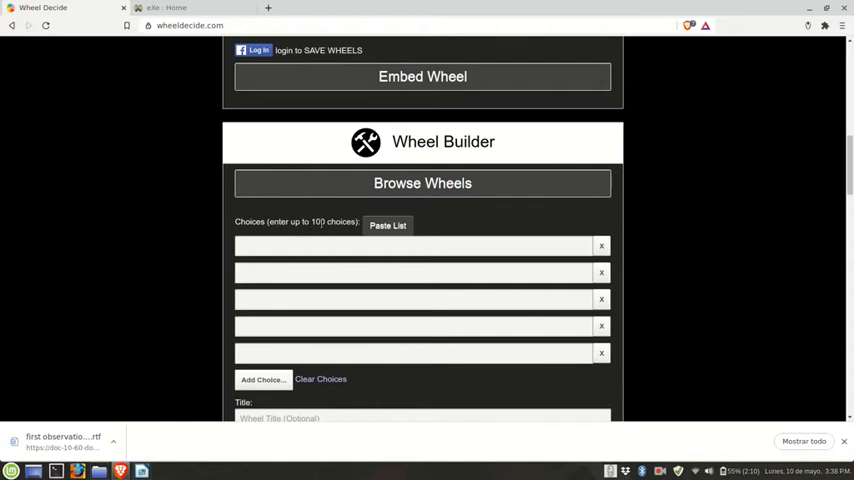
{"action": "scroll", "scroll_direction": "down", "scroll_amount": 3}
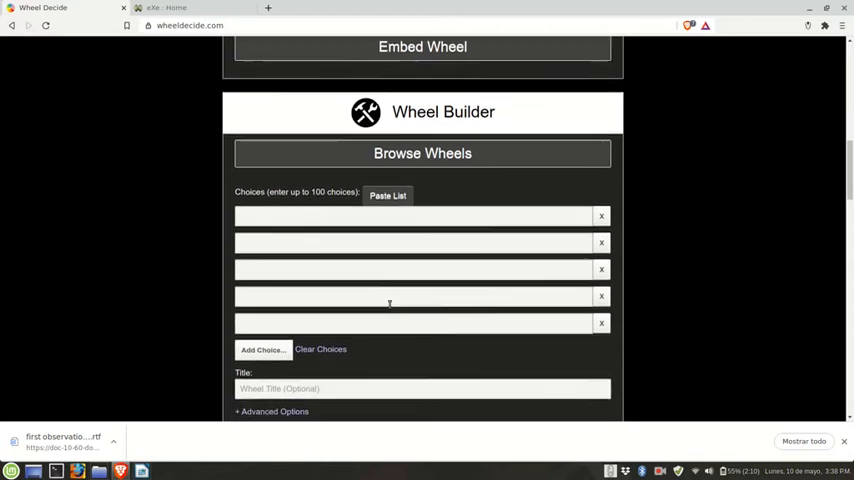
{"action": "scroll", "scroll_direction": "up", "scroll_amount": 3}
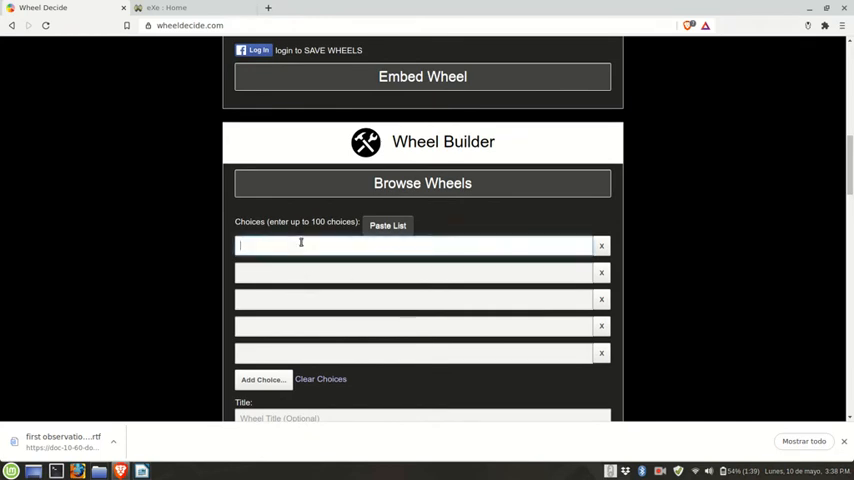
- Enter the choices Food, Movies, Hobbies, Sports and Family in the Wheel Builder fields
{"action": "type", "text": "Food"}
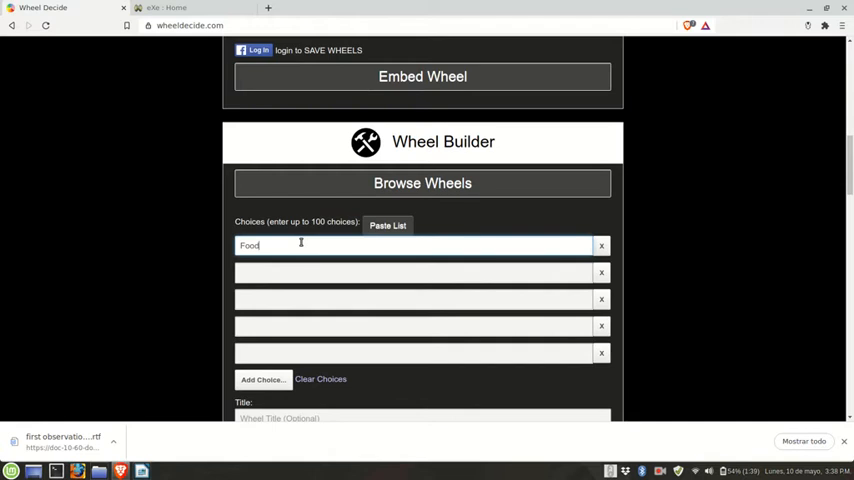
{"action": "type", "text": "M"}
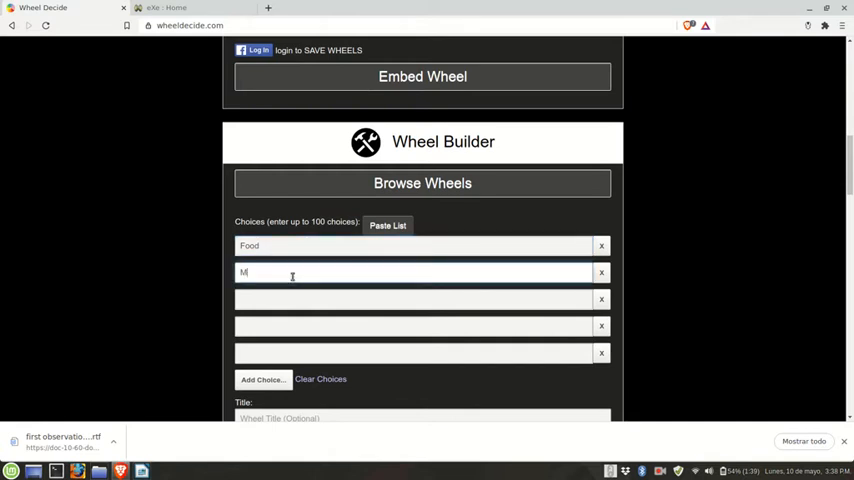
{"action": "type", "text": "ovies"}
{"action": "left_click", "coordinate": [414, 300]}
{"action": "type", "text": "Hobbies"}
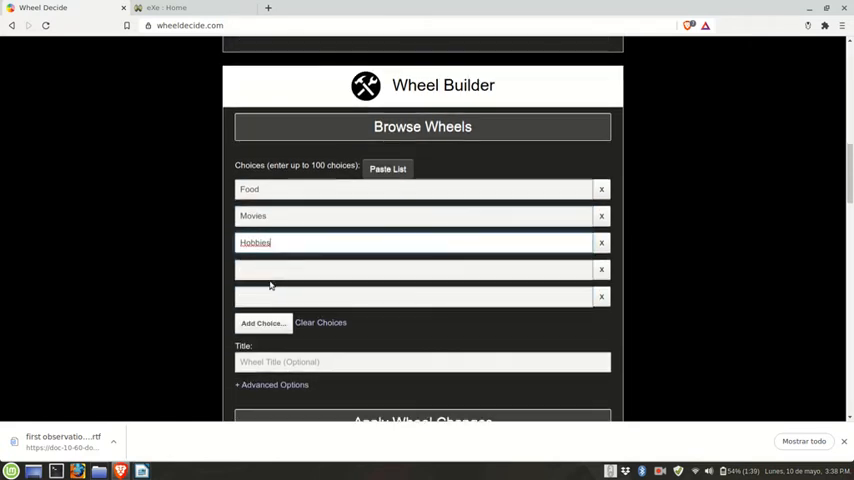
{"action": "type", "text": "Sport"}
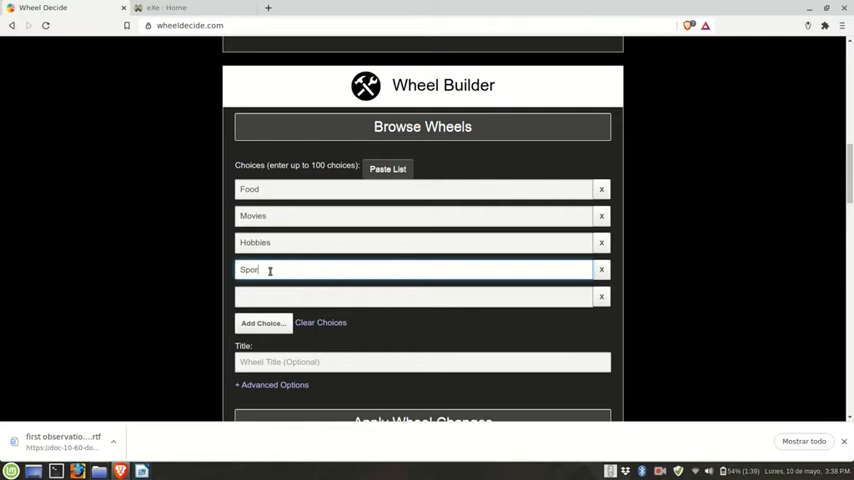
{"action": "type", "text": "ts"}
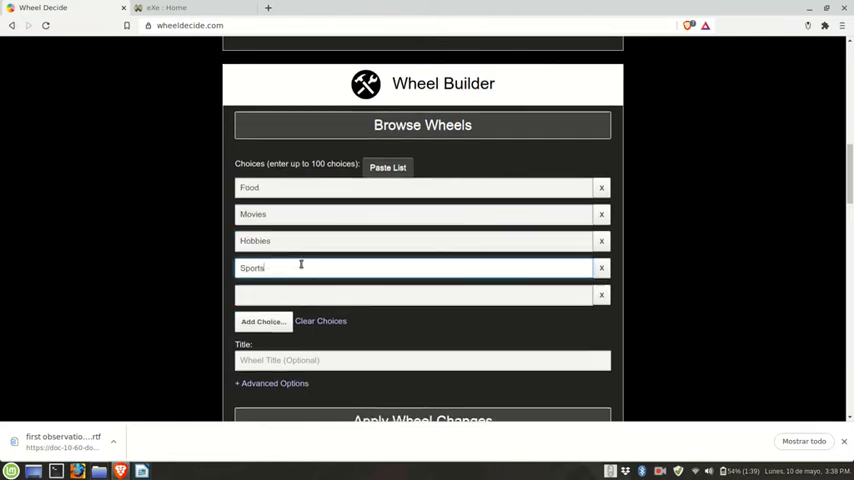
{"action": "type", "text": "Family"}
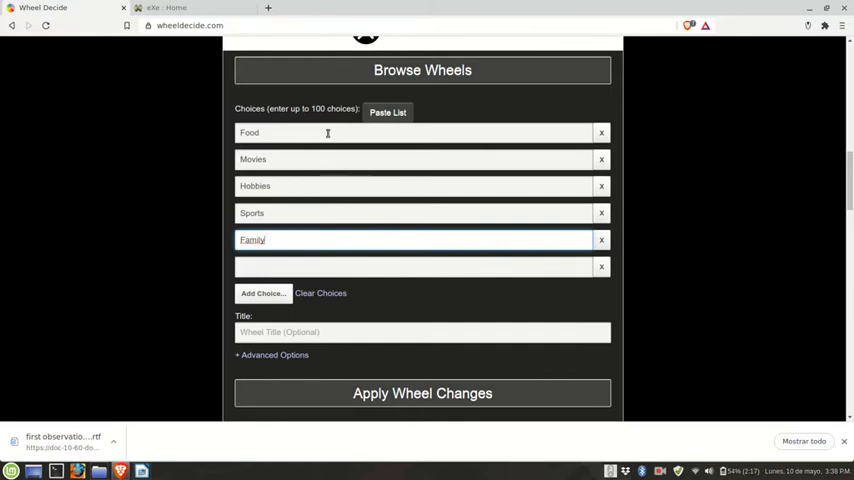
{"action": "mouse_move", "coordinate": [340, 112]}
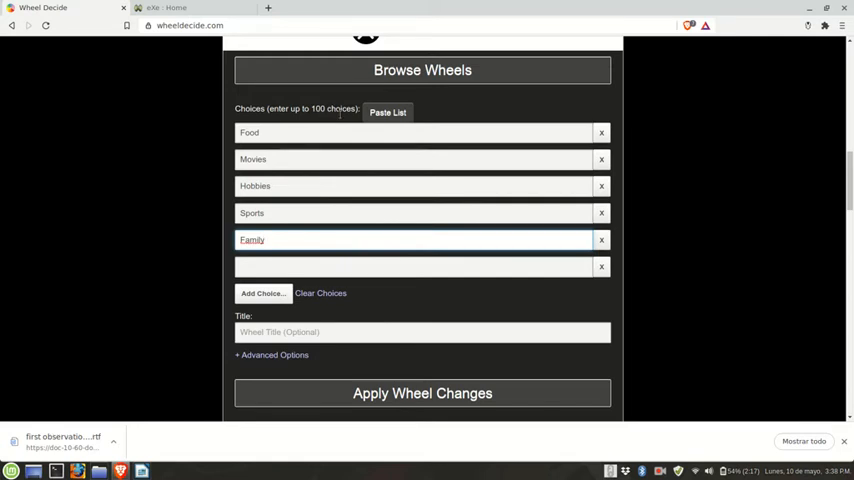
{"action": "scroll", "scroll_direction": "up", "scroll_amount": 3}
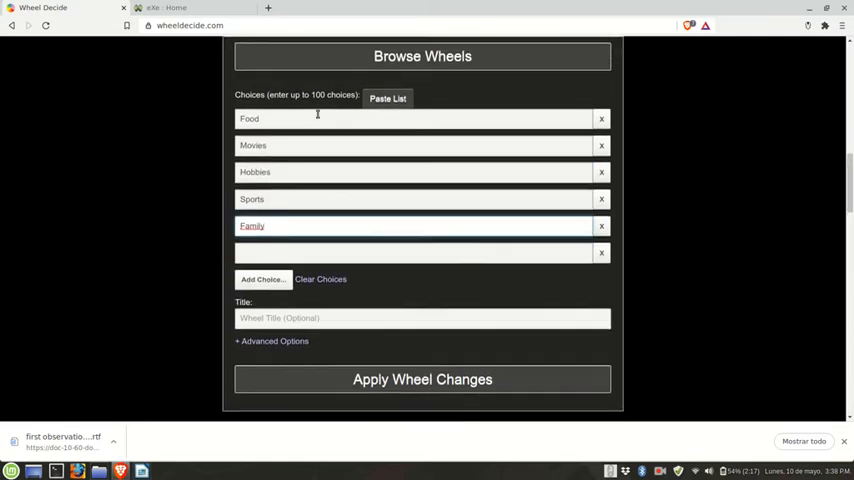
{"action": "scroll", "scroll_direction": "down", "scroll_amount": 3}
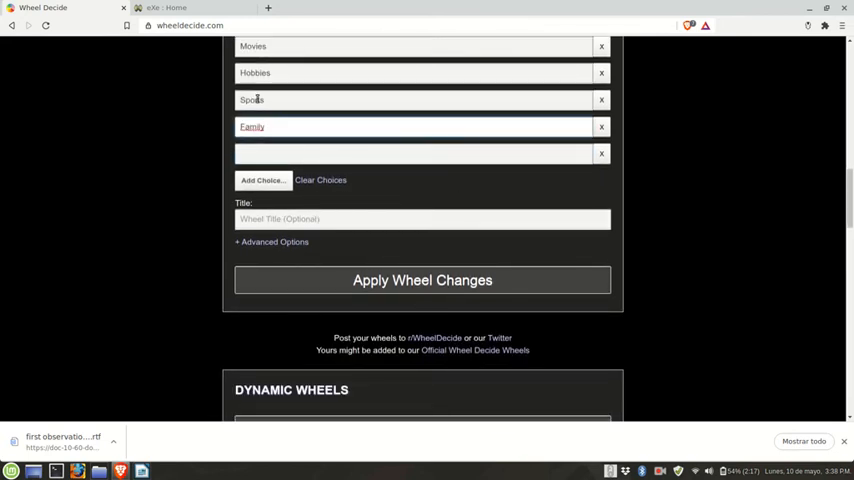
- Apply the wheel changes to build the five-slice wheel and spin it, landing on Sports
{"action": "scroll", "scroll_direction": "down", "scroll_amount": 3}
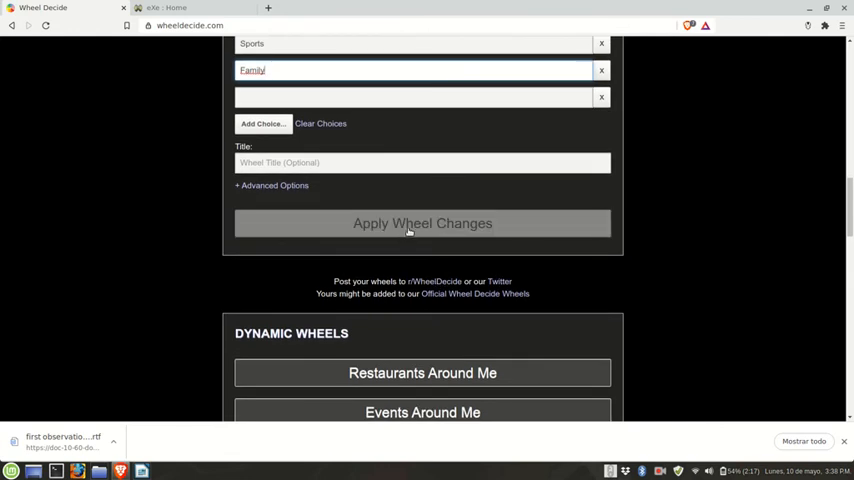
{"action": "left_click", "coordinate": [422, 224]}
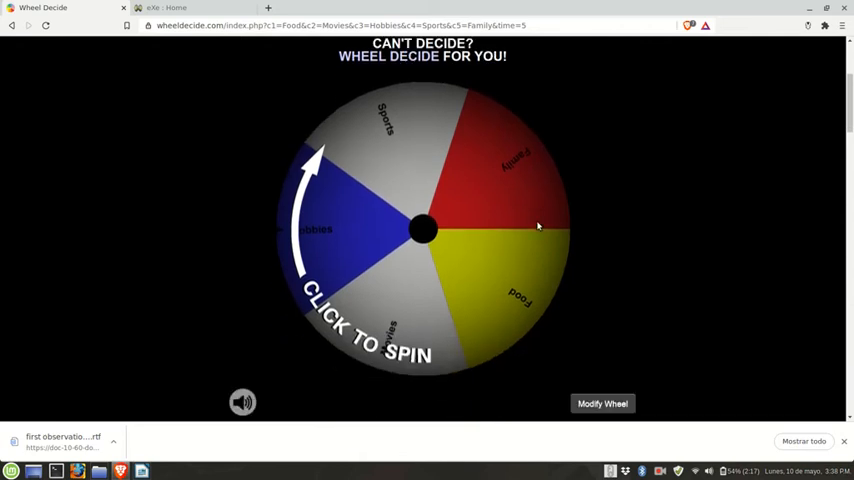
{"action": "mouse_move", "coordinate": [464, 240]}
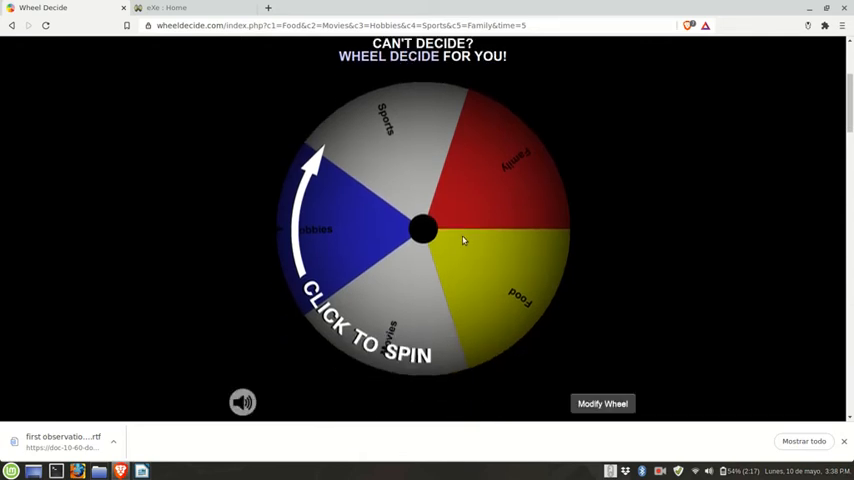
{"action": "mouse_move", "coordinate": [424, 236]}
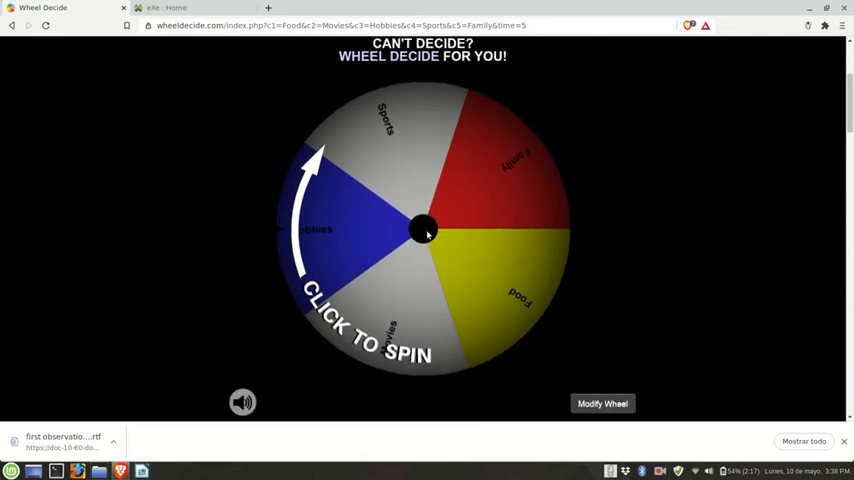
{"action": "left_click", "coordinate": [422, 230]}
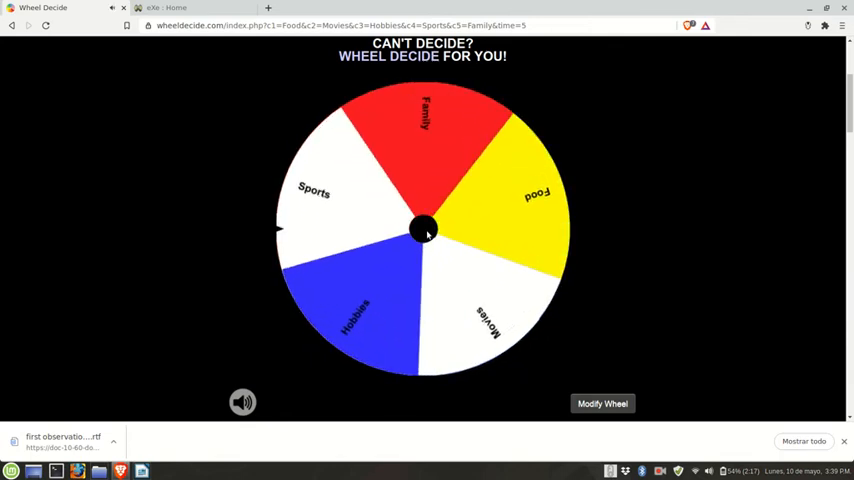
{"action": "left_click", "coordinate": [422, 228]}
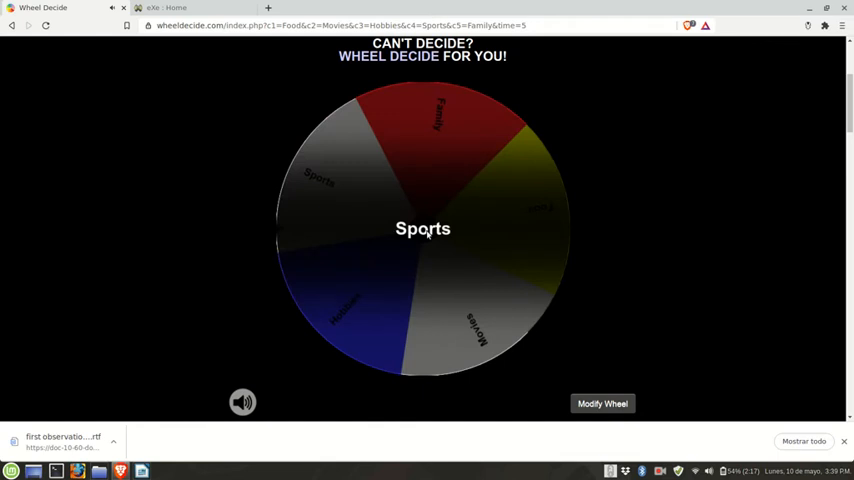
- Copy the iframe embed code for the finished wheel via Embed Wheel
{"action": "scroll", "scroll_direction": "down", "scroll_amount": 3}
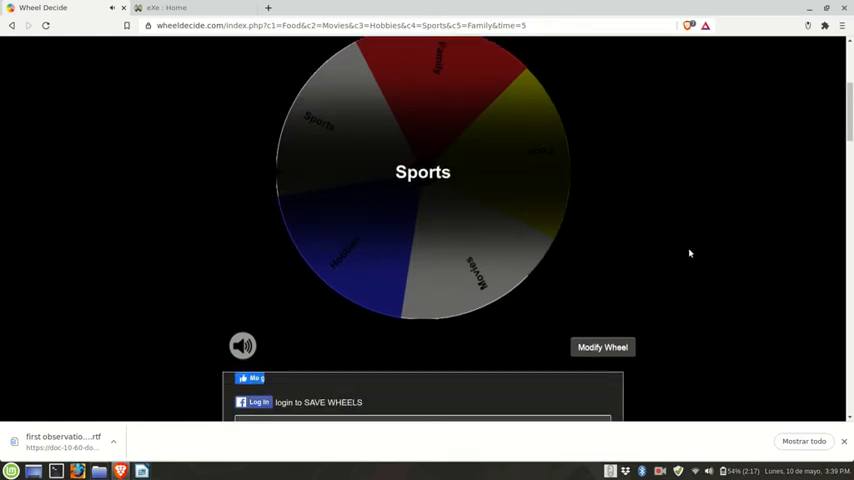
{"action": "scroll", "scroll_direction": "down", "scroll_amount": 3}
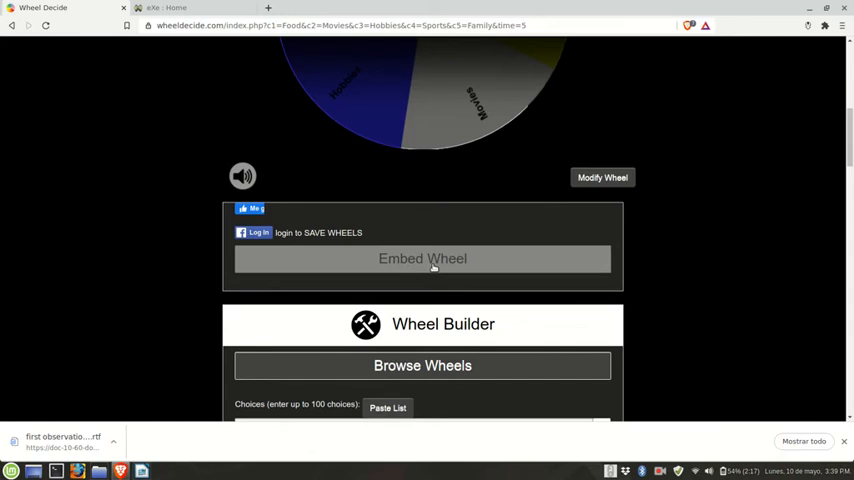
{"action": "left_click", "coordinate": [422, 258]}
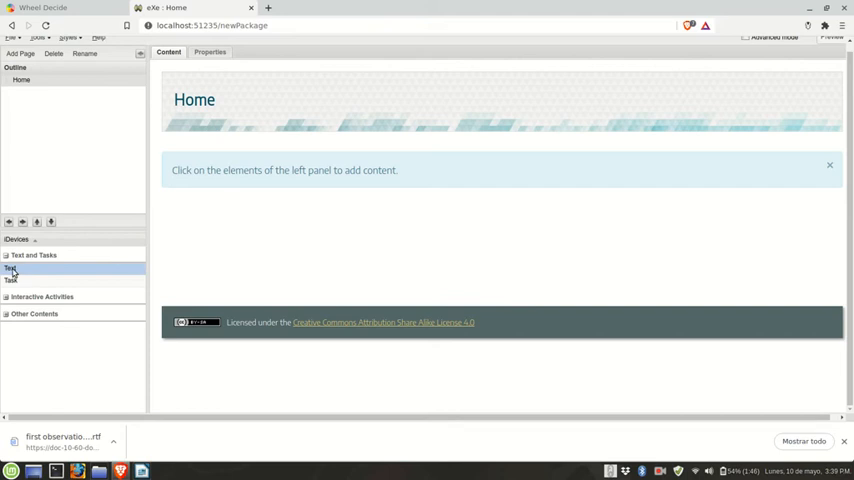
- Add a Text iDevice and insert the Wheel Decide iframe embed code as embedded media
{"action": "left_click", "coordinate": [10, 268]}
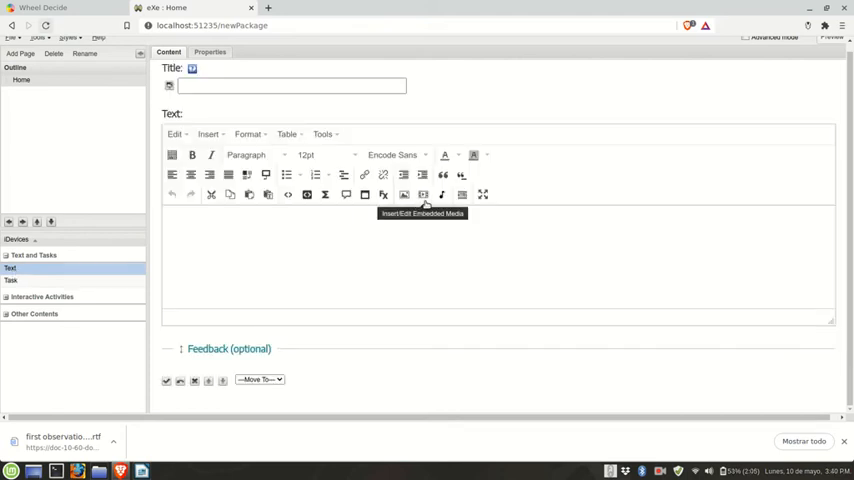
{"action": "left_click", "coordinate": [424, 194]}
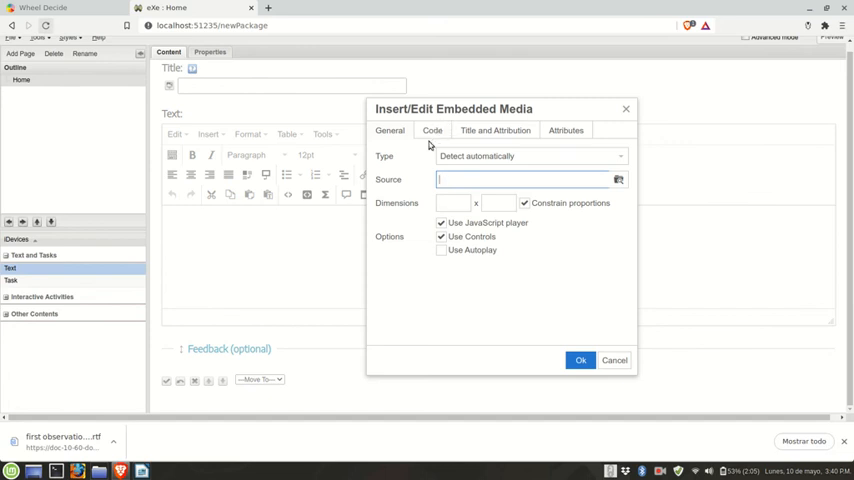
{"action": "left_click", "coordinate": [432, 130]}
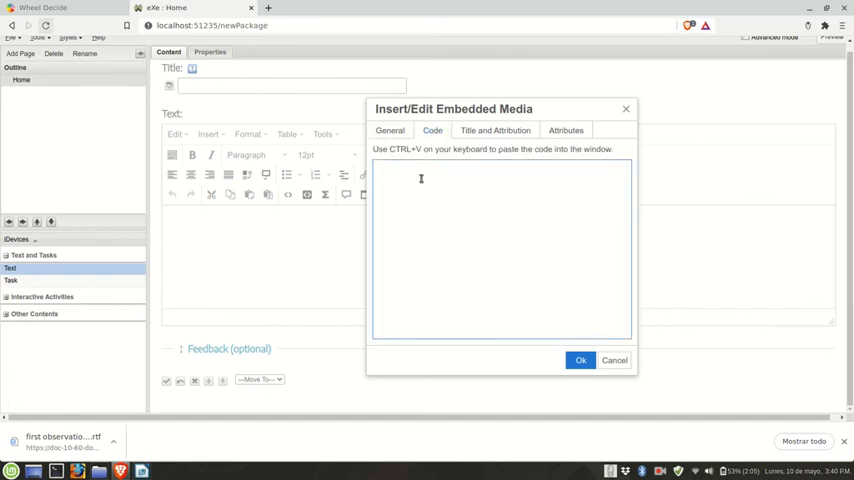
{"action": "type", "text": "<iframe src=\"https://wheeldecide.com/e.php?c1=Food&c2=Movies&c3=Hobbies&c4=Sports&c5=Family&time=5\" width=\"500\" height=\"500\" scrolling=\"no\" frameborder=\"0\"></iframe>"}
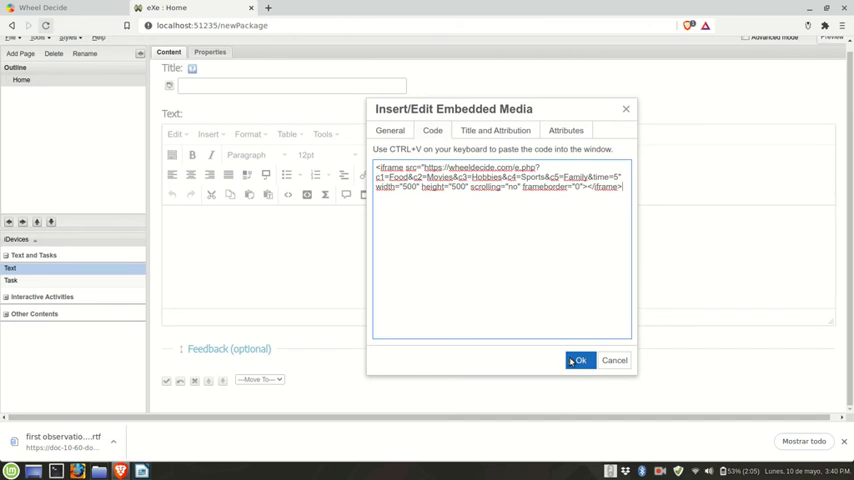
{"action": "left_click", "coordinate": [580, 360]}
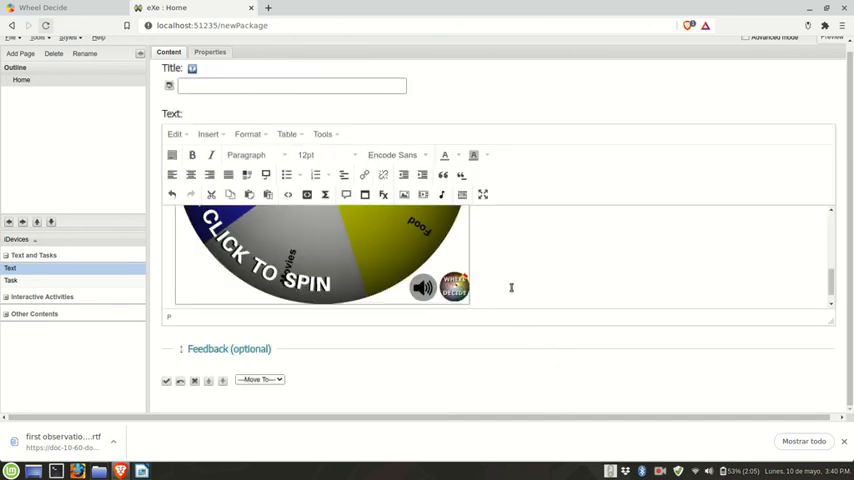
- Scroll the Home page to view the embedded five-choice spinner
{"action": "scroll", "scroll_direction": "down", "scroll_amount": 3}
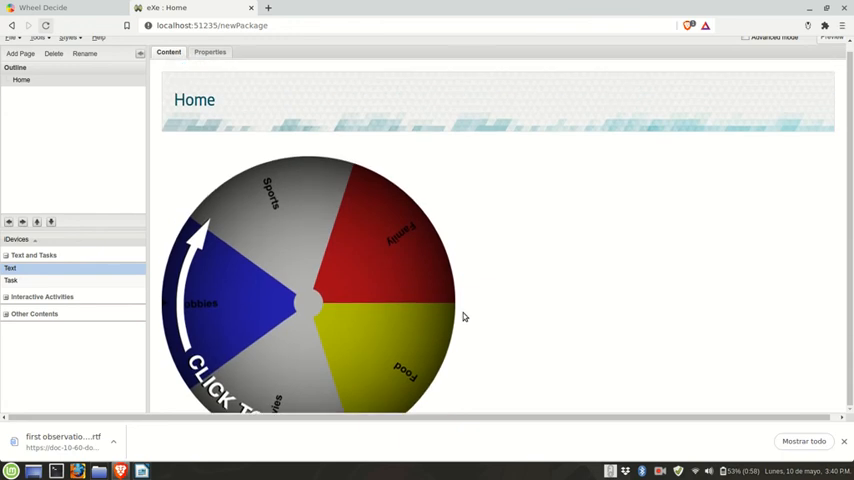
{"action": "scroll", "scroll_direction": "down", "scroll_amount": 3}
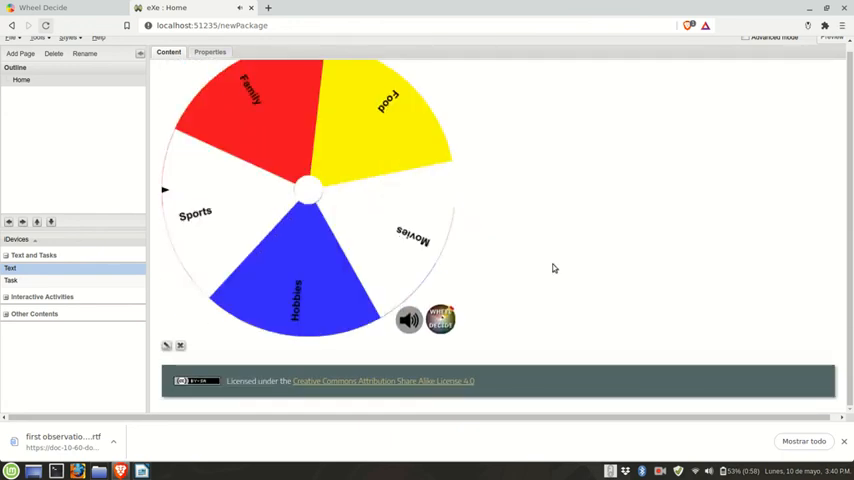